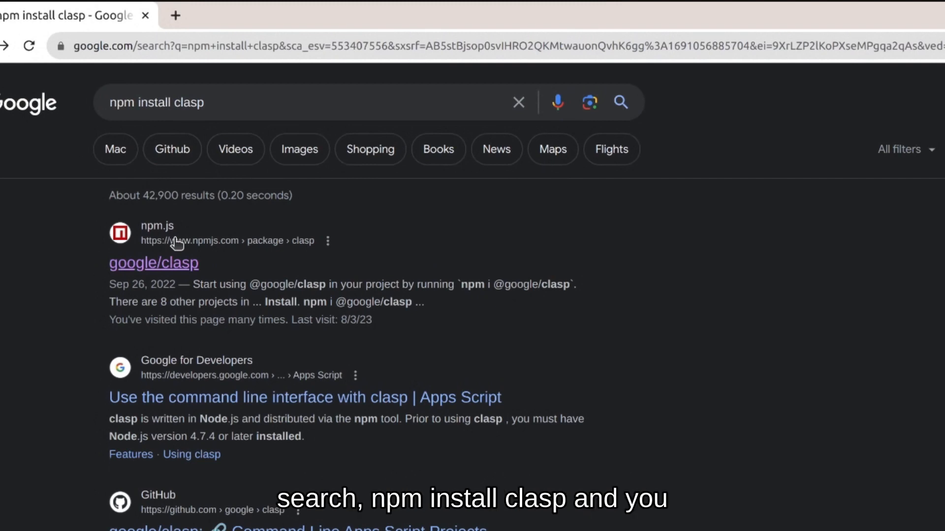
left_click(153, 263)
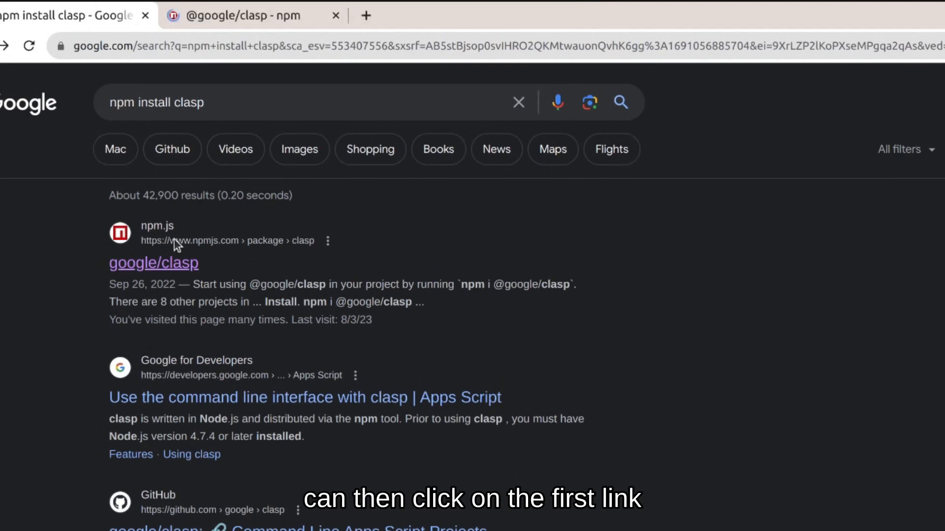
left_click(154, 263)
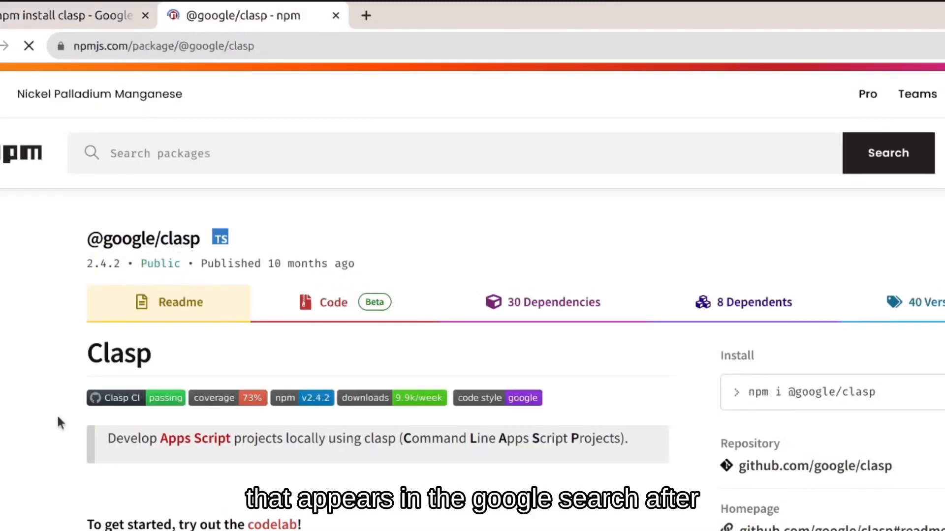
scroll("down", 3)
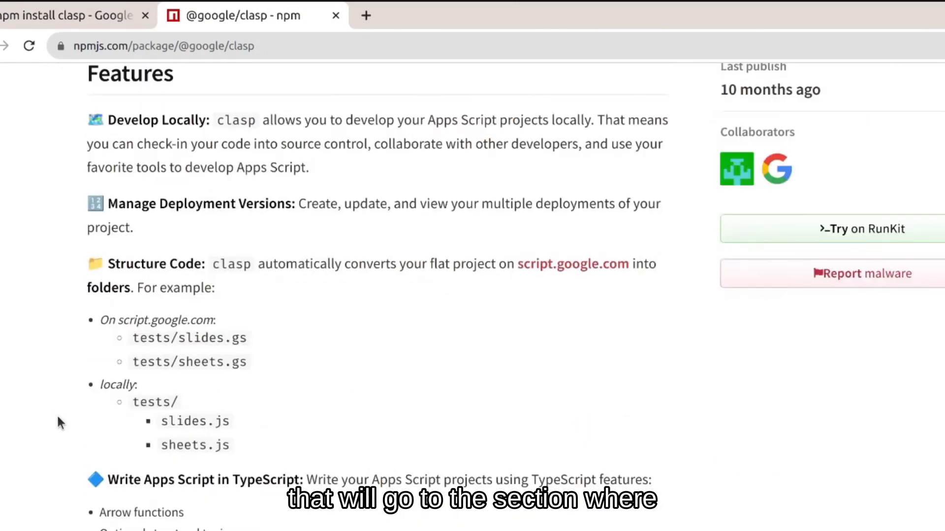
scroll("down", 3)
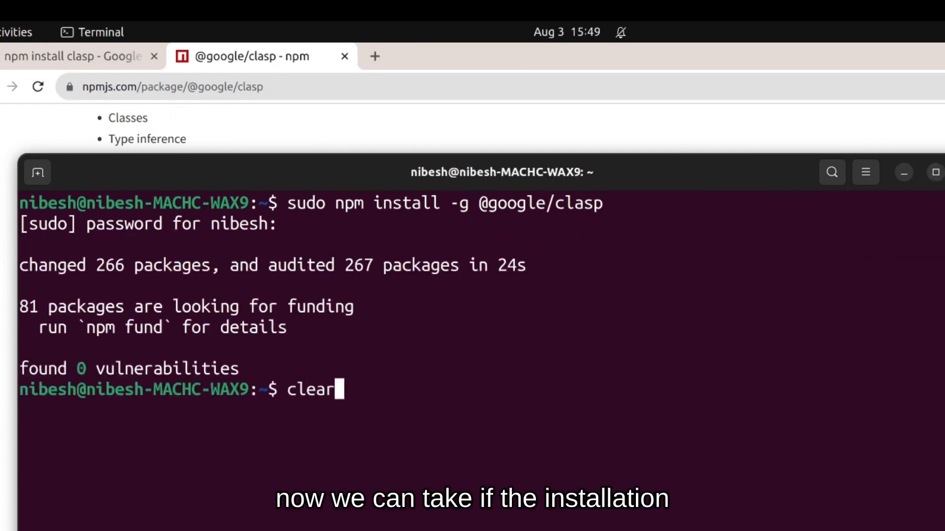
Check the clasp installation with clasp -v
type("clasp -v")
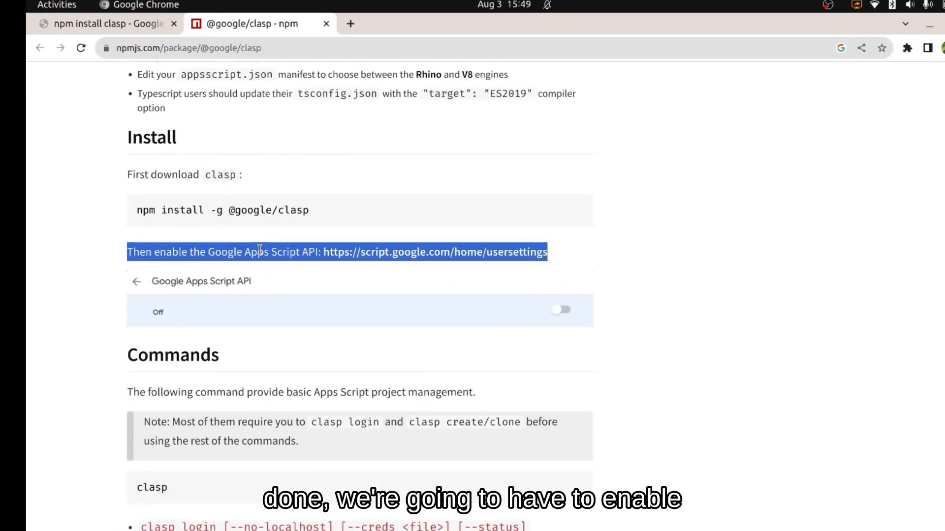
Follow the script.google.com/home/usersettings link to enable the Apps Script API
left_click(560, 310)
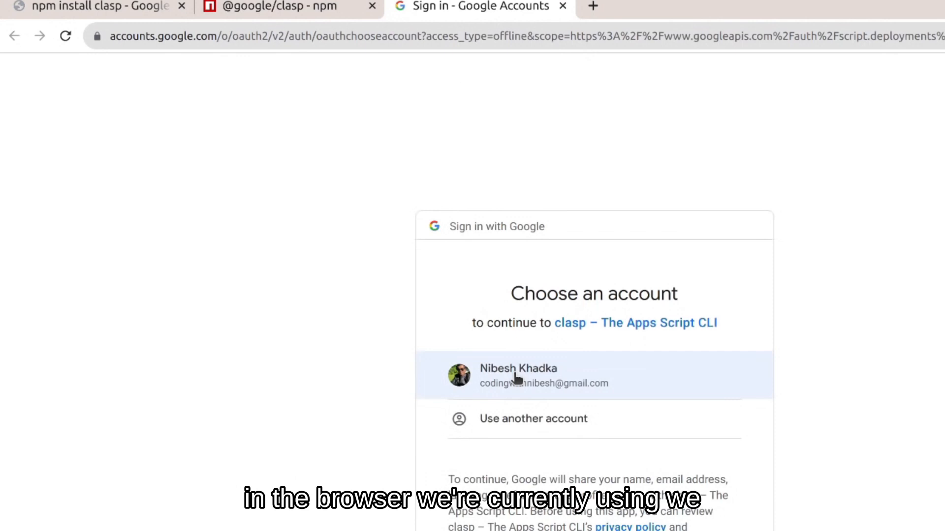
Choose the Google account and allow clasp's requested permissions
left_click(518, 375)
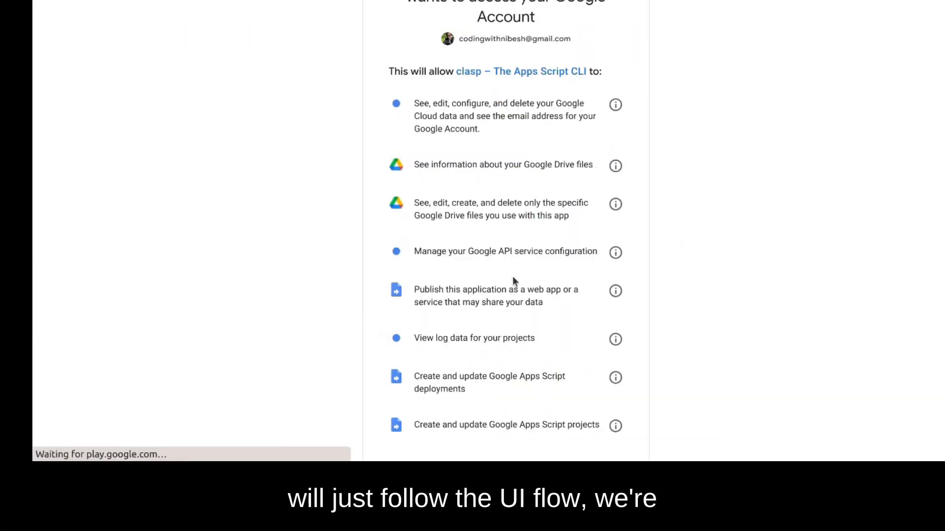
scroll("down", 3)
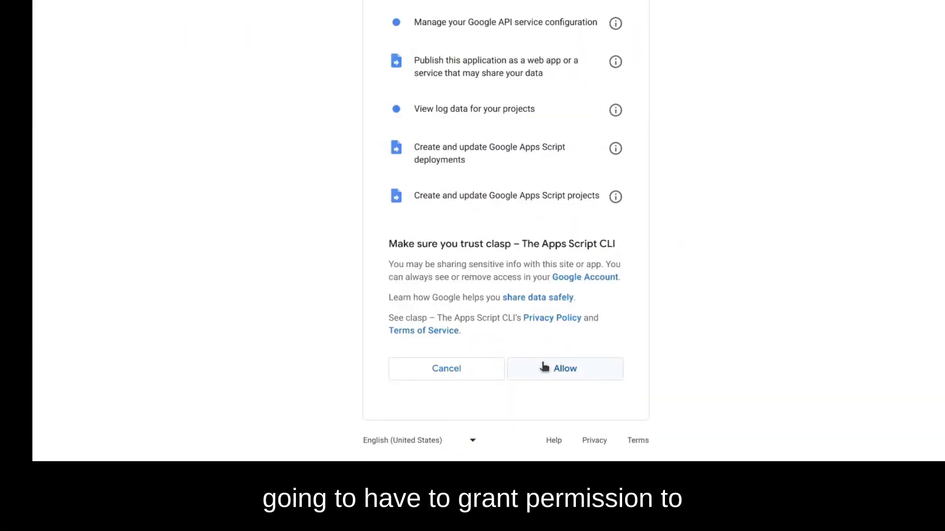
left_click(565, 369)
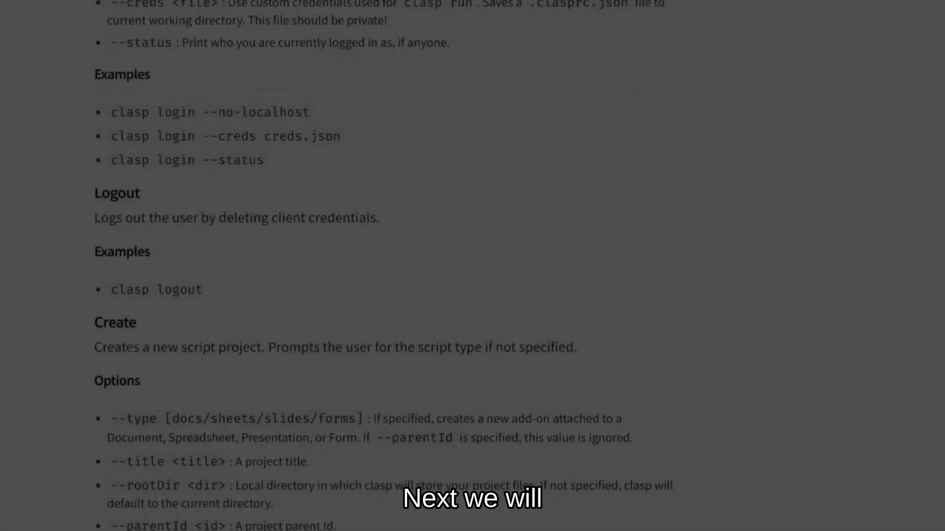
Go to Desktop/GoogleAppsScript, create the Experiment folder, and cd into it
scroll("down", 3)
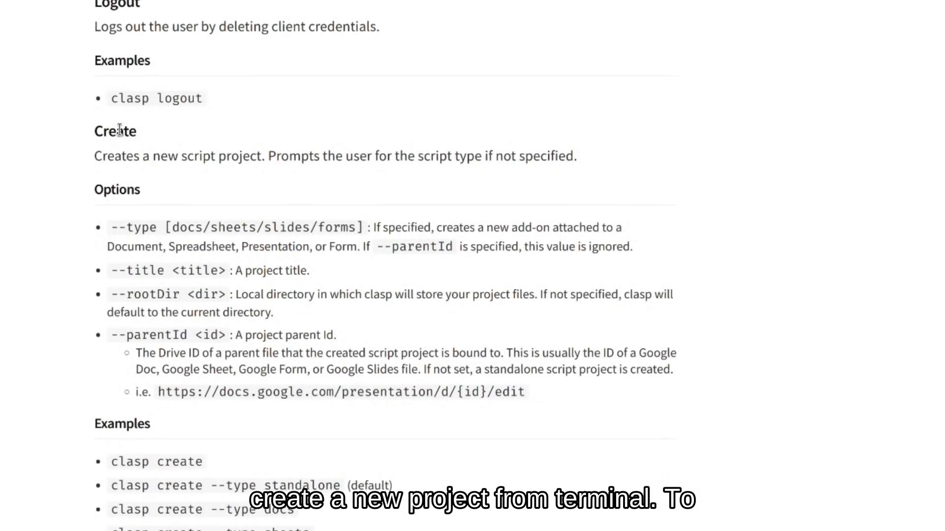
left_click_drag(94, 156, 575, 156)
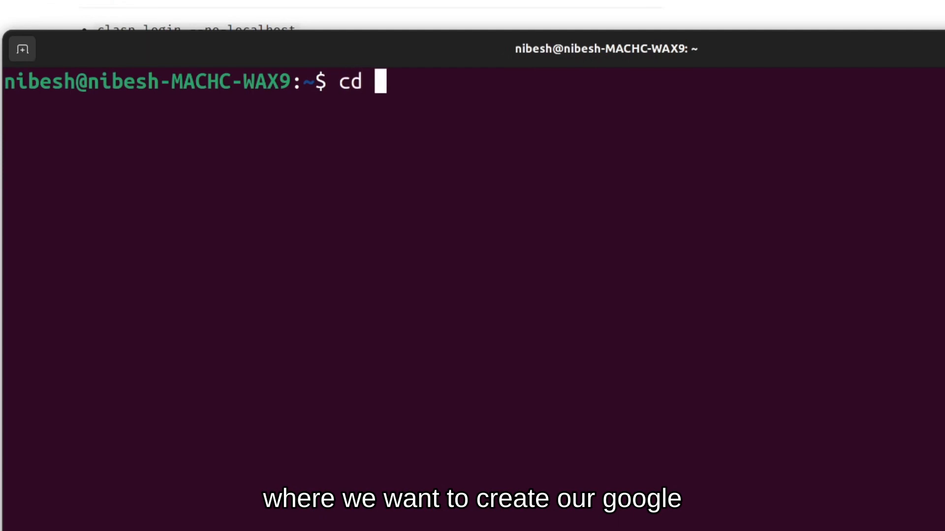
type("Desktop/")
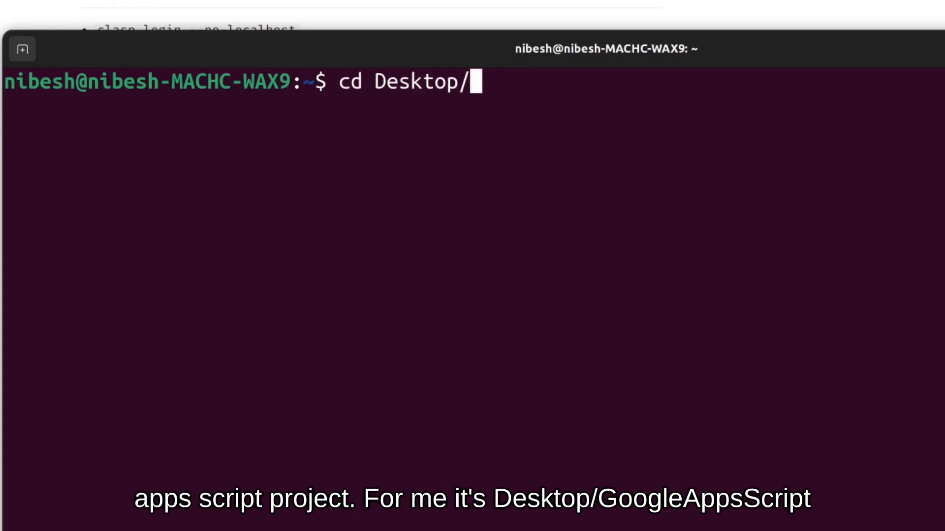
type("GoogleAppsScript/")
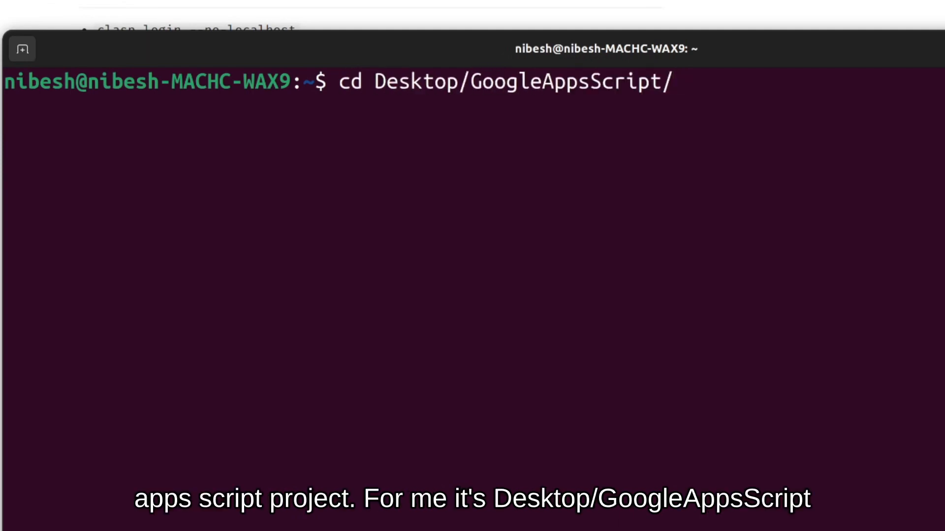
type("mk")
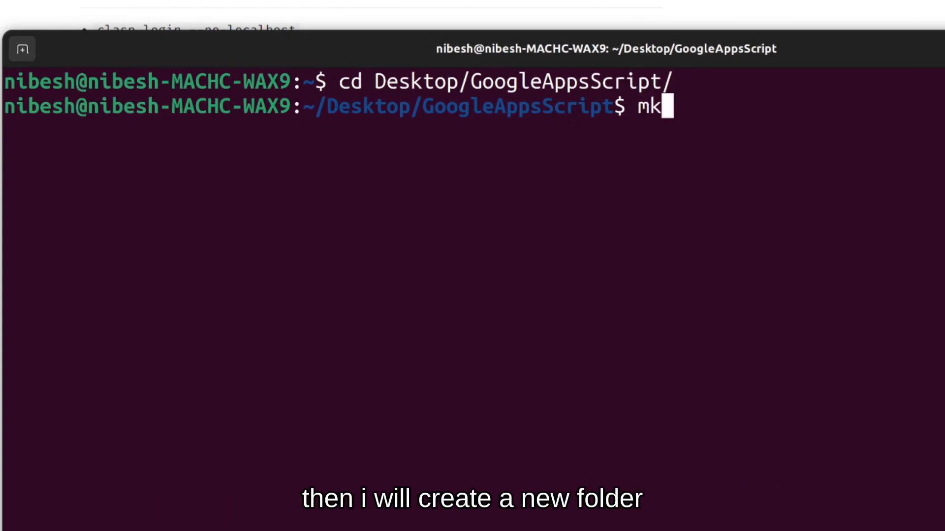
type("dir Ex")
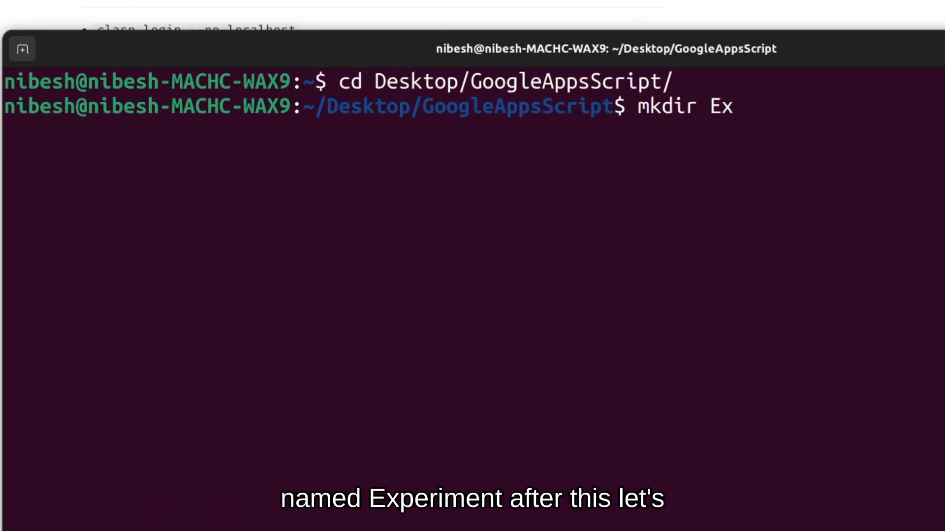
type("periment")
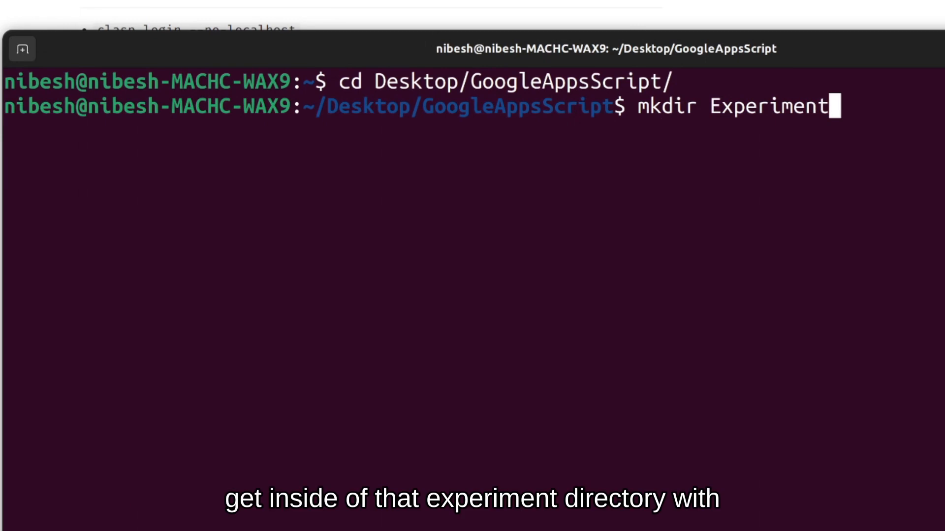
type("cd Experiment/")
type("clasp c")
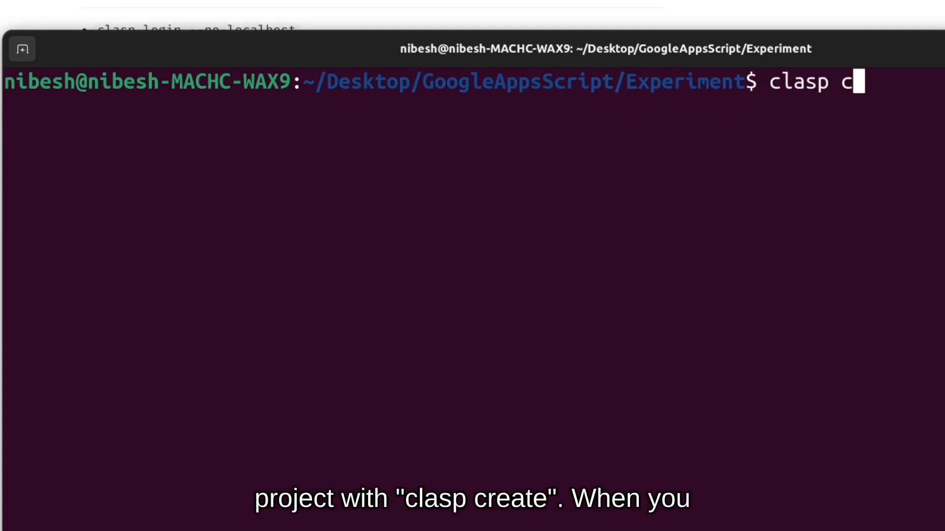
Run clasp create and choose sheets as the script type
type("reate")
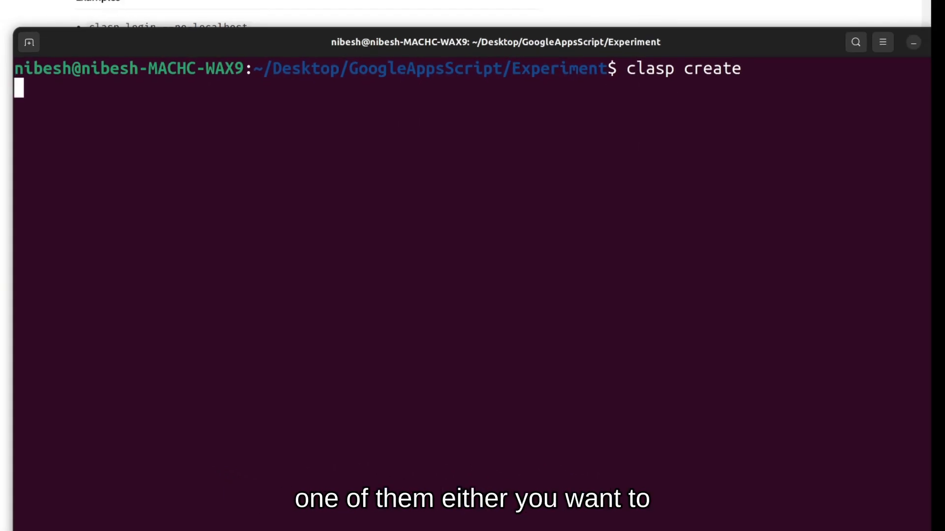
key("Enter")
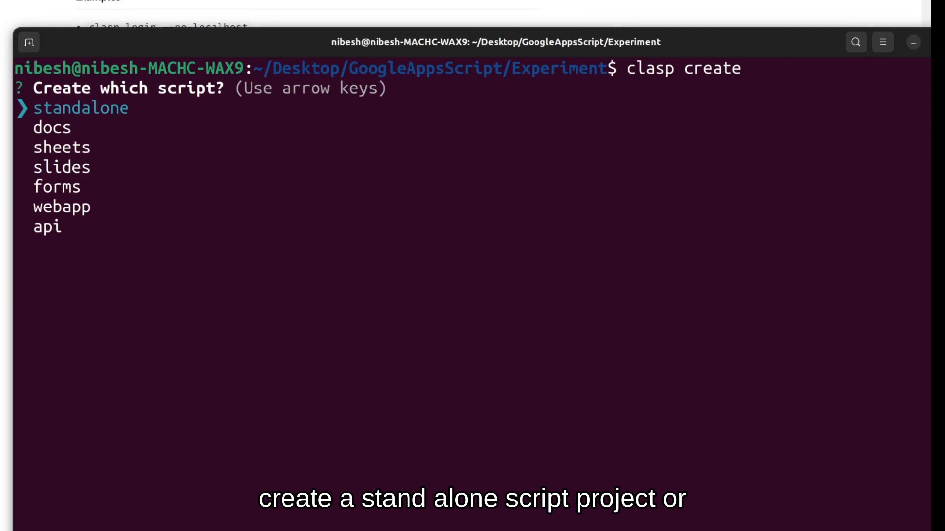
key("Down")
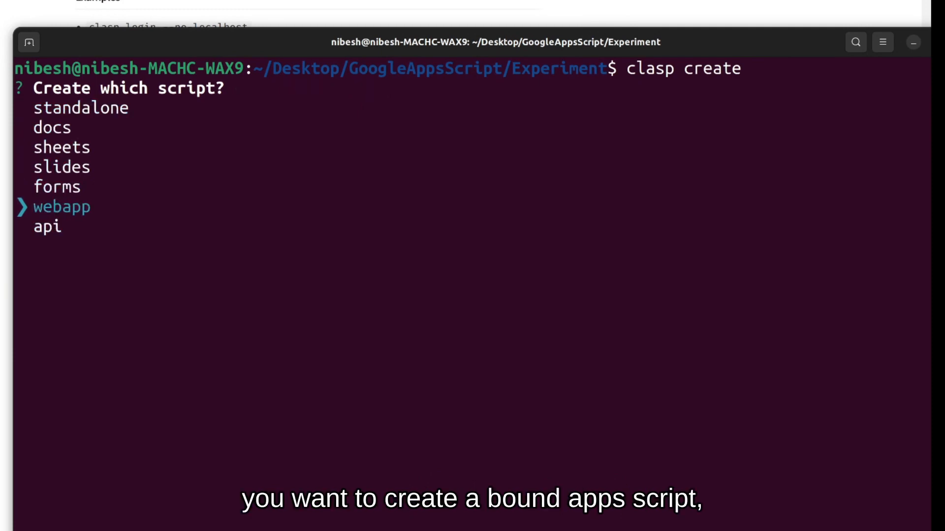
key("Up")
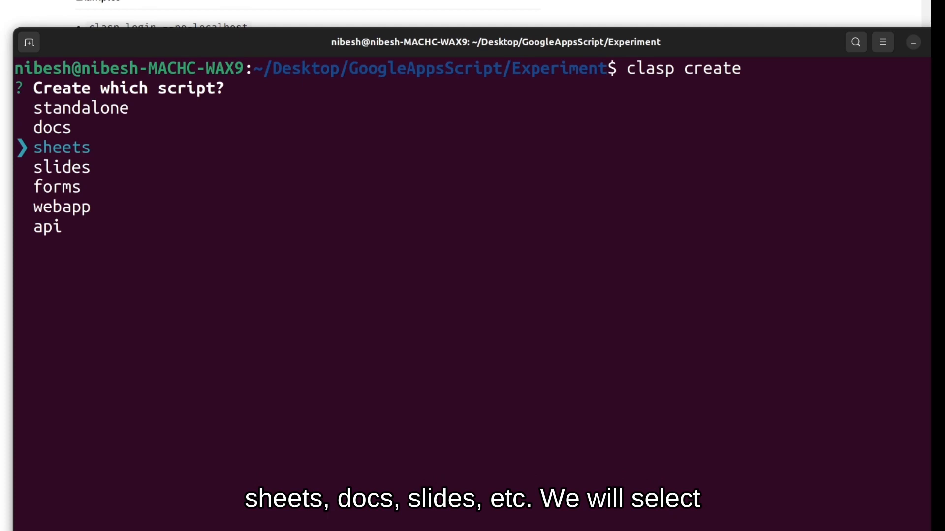
key("Enter")
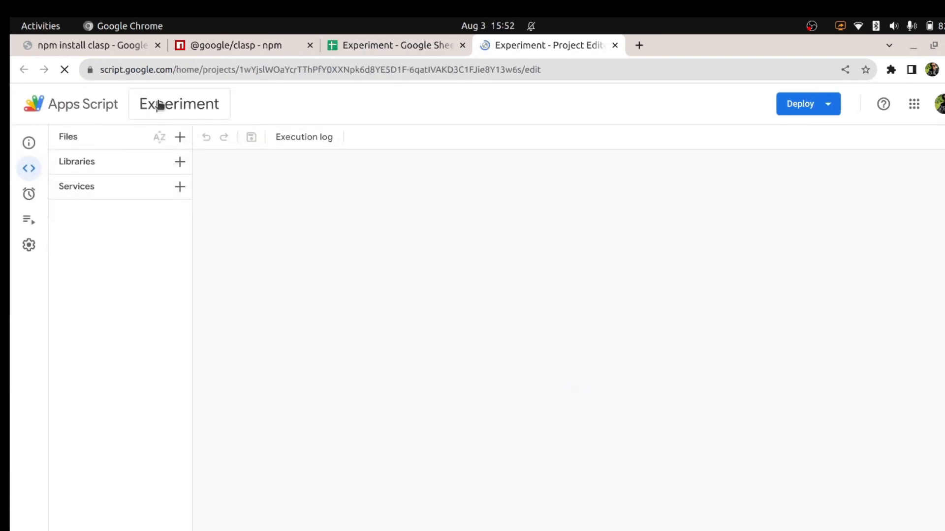
Open Rename Project on the Experiment project and cancel, keeping the title
left_click(179, 104)
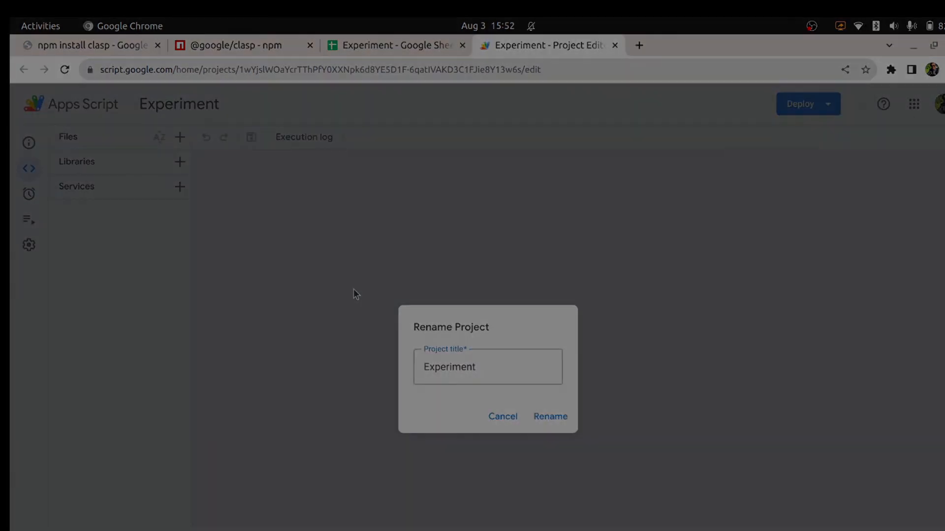
left_click(232, 45)
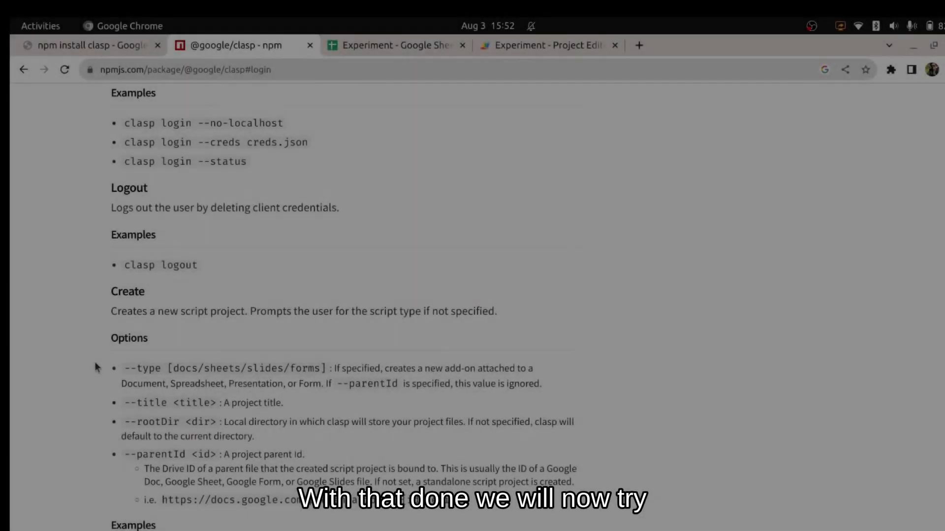
Scroll the clasp npm docs down to the Clone command section
scroll("down", 3)
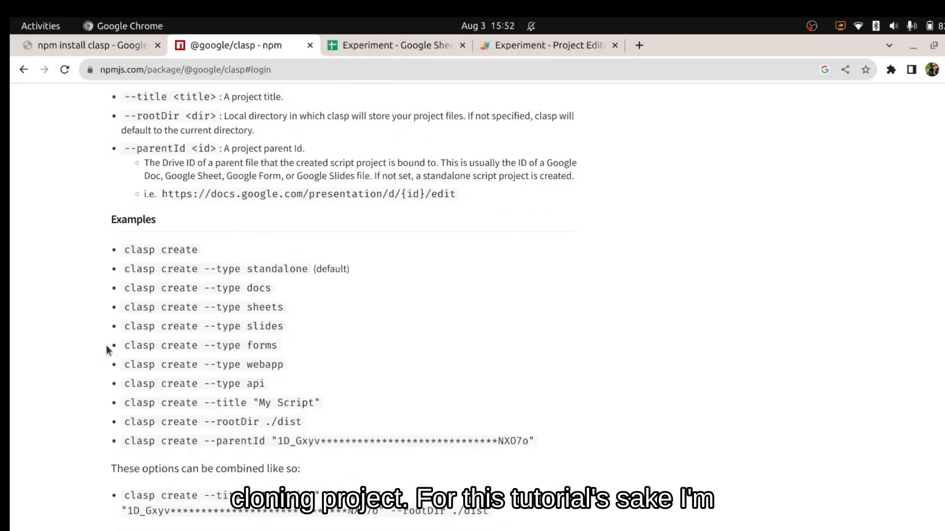
scroll("down", 3)
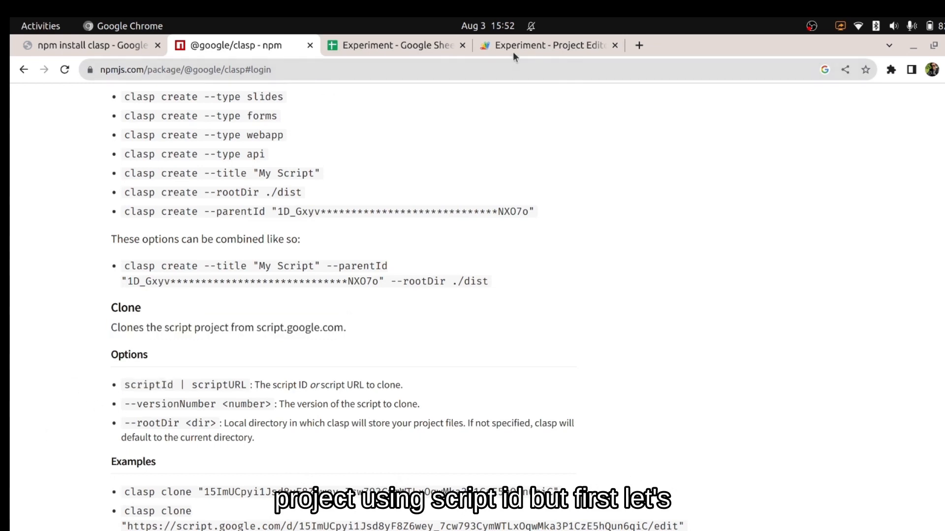
Rename myFunction to sum returning 1+1, and copy the Script ID from settings
left_click(544, 45)
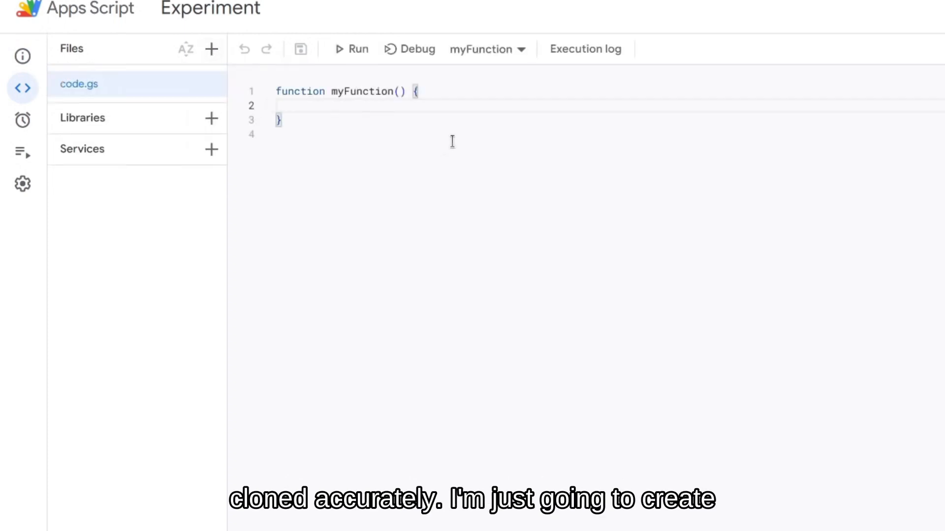
type("sum")
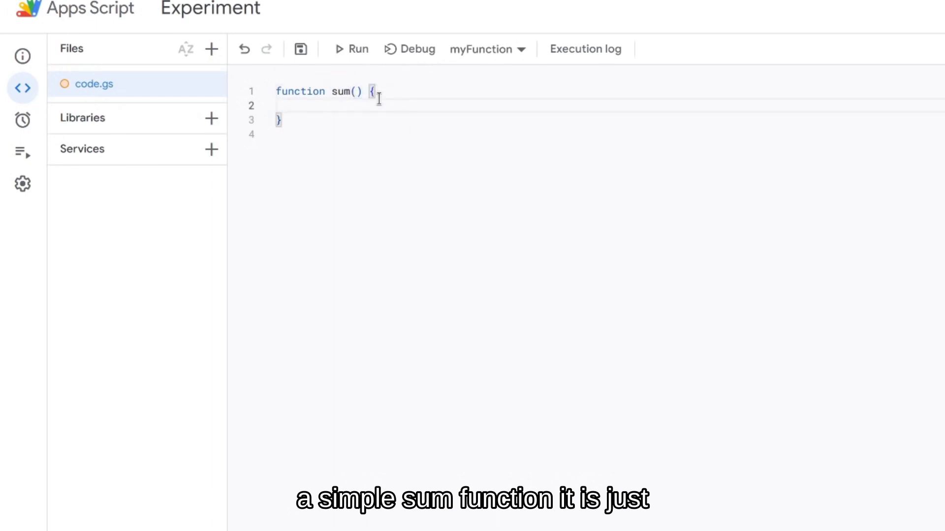
type("return 1+1")
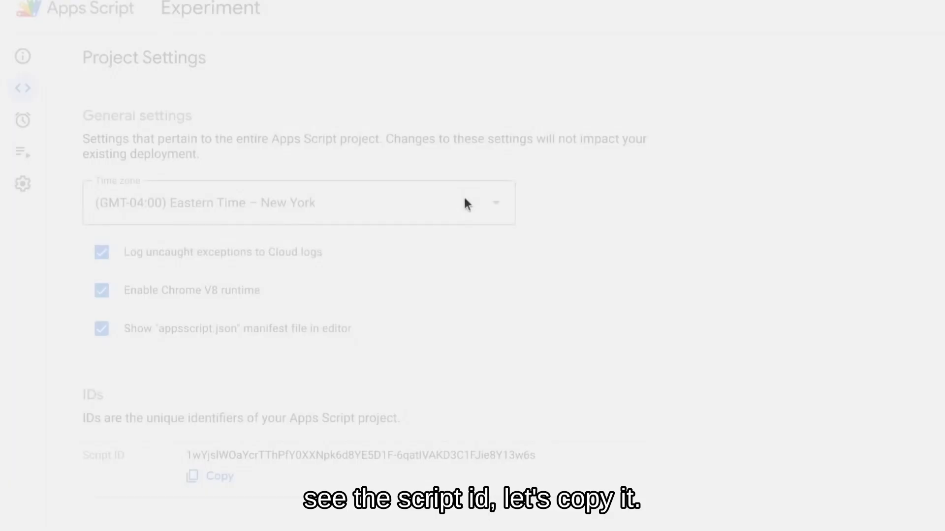
left_click(22, 89)
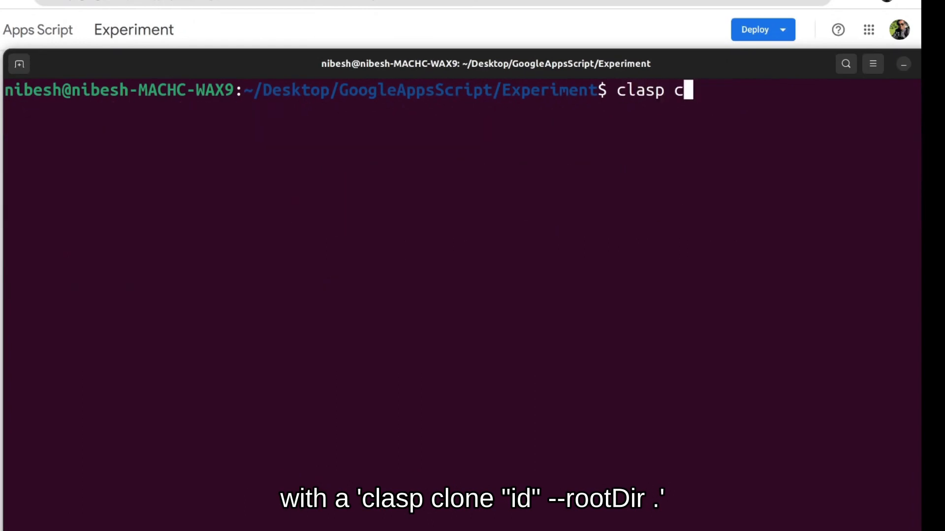
Run clasp clone with the project's Script ID and --rootDir
type("lone \"")
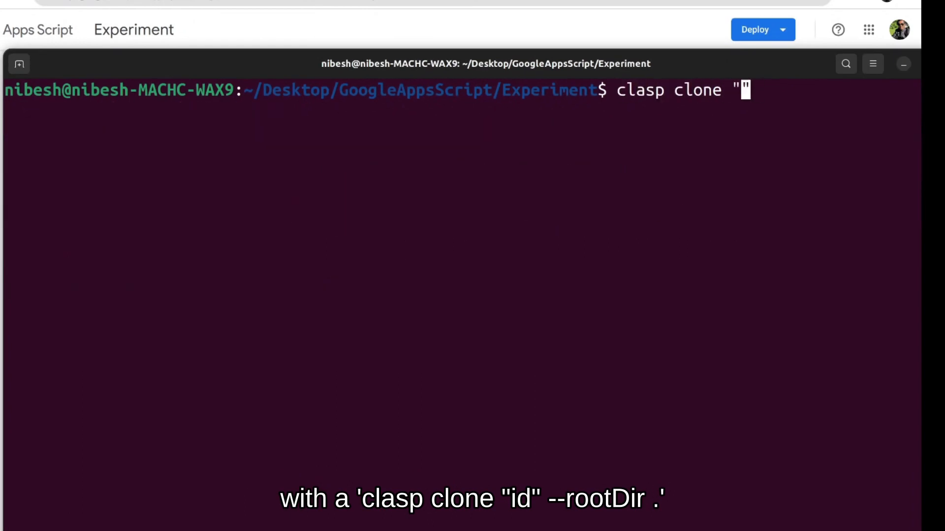
type("1wYjslWOaYcrTThPfY0k6d8YE5D1F-6qatIVAKD3C1FJie8Y13w6s")
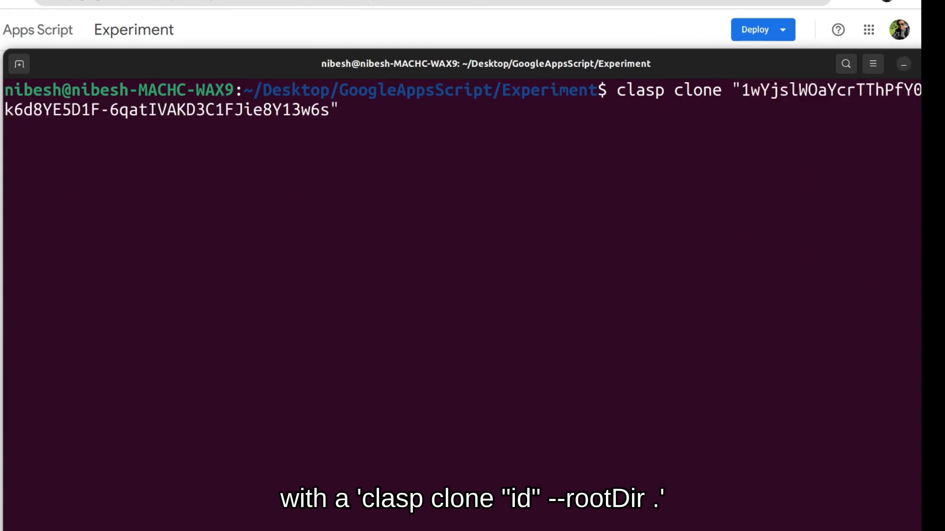
type("--rootDir")
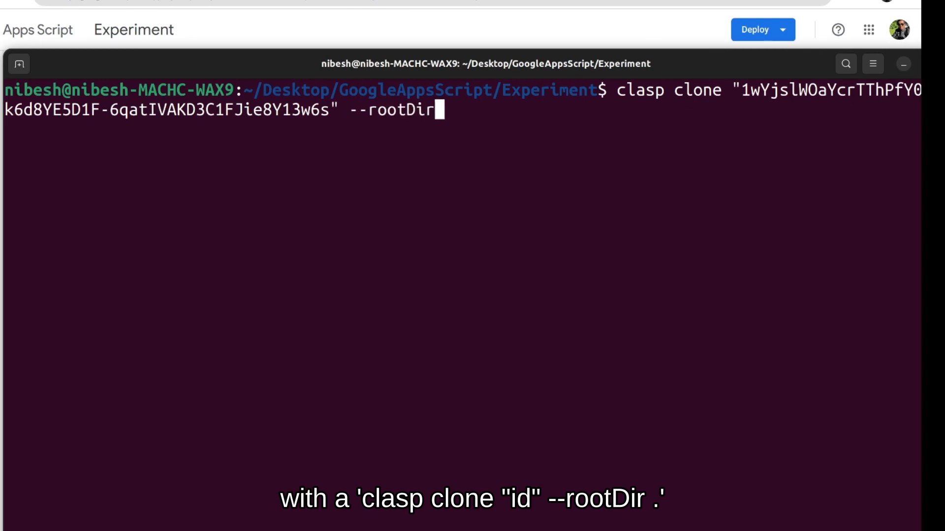
type(".")
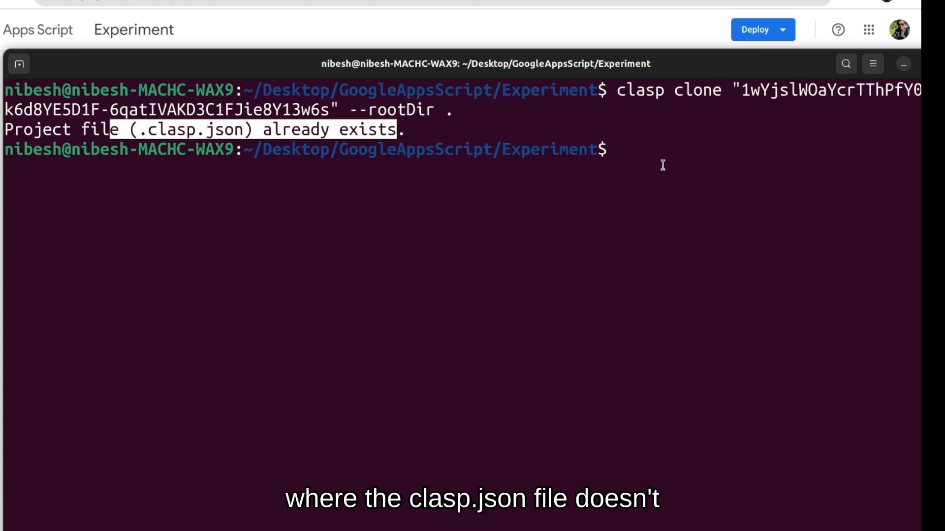
Open the Experiment folder with code . and enter clasp clone with the project's script id
type("code .")
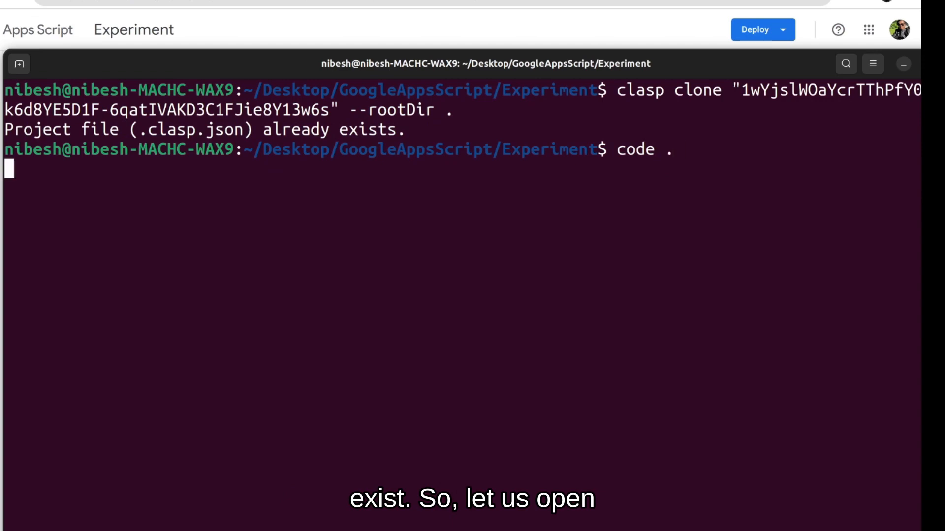
key("Return")
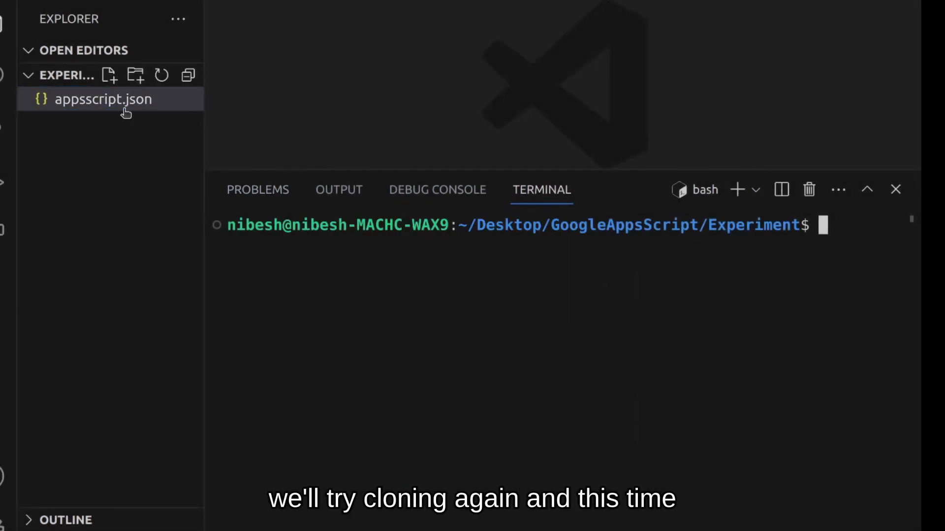
type("clasp clone")
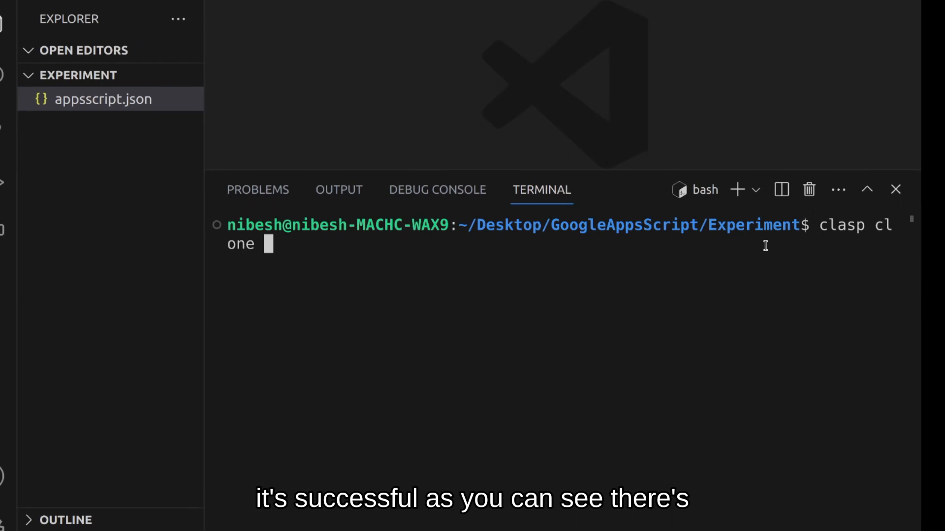
type("\"1wYjslWOaYcrTThPfY0XXNpk6d8YE5D1F-6qatIVAKD3C1FJie8Y13w6s\" --")
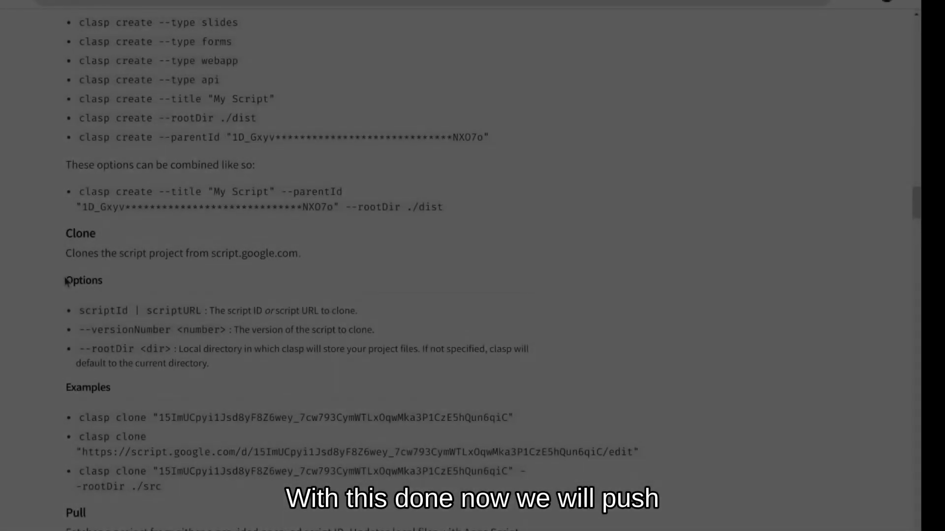
Scroll the clasp docs to Push and select the sentence about force-writing local files
scroll("down", 3)
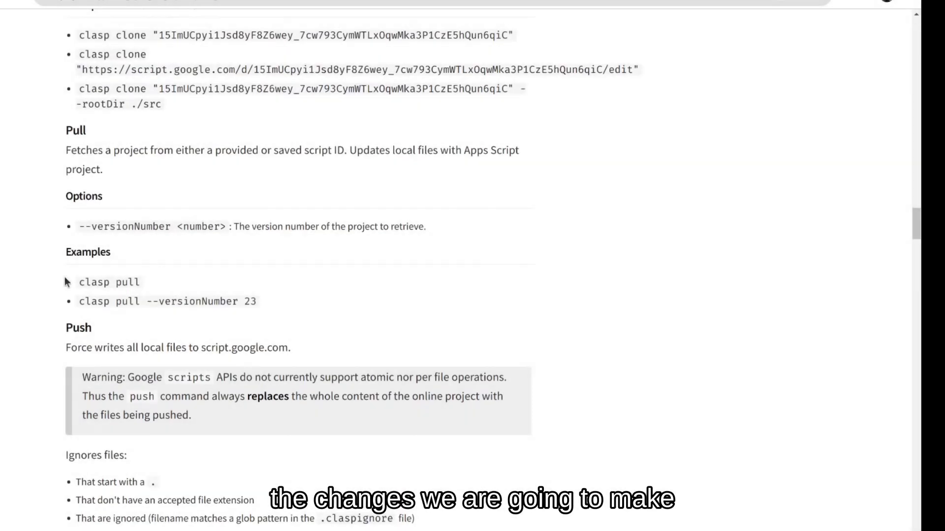
scroll("down", 3)
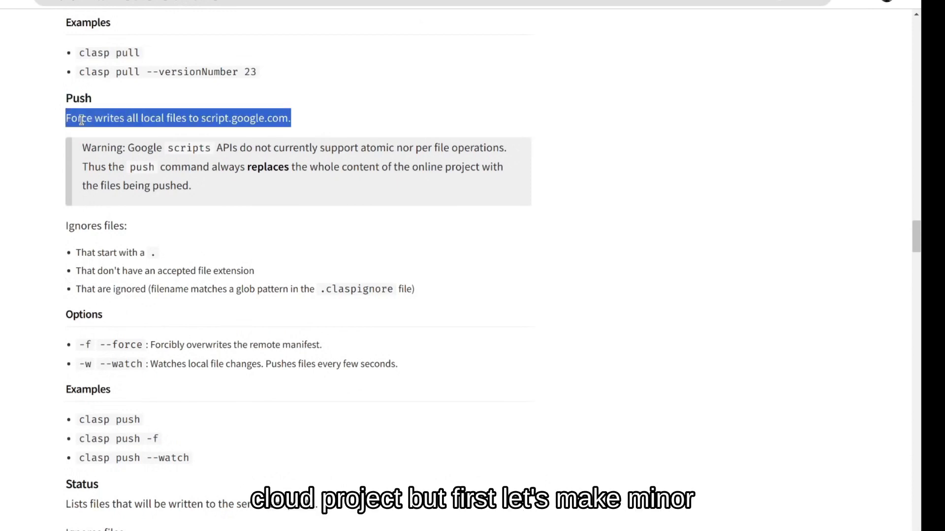
left_click(100, 153)
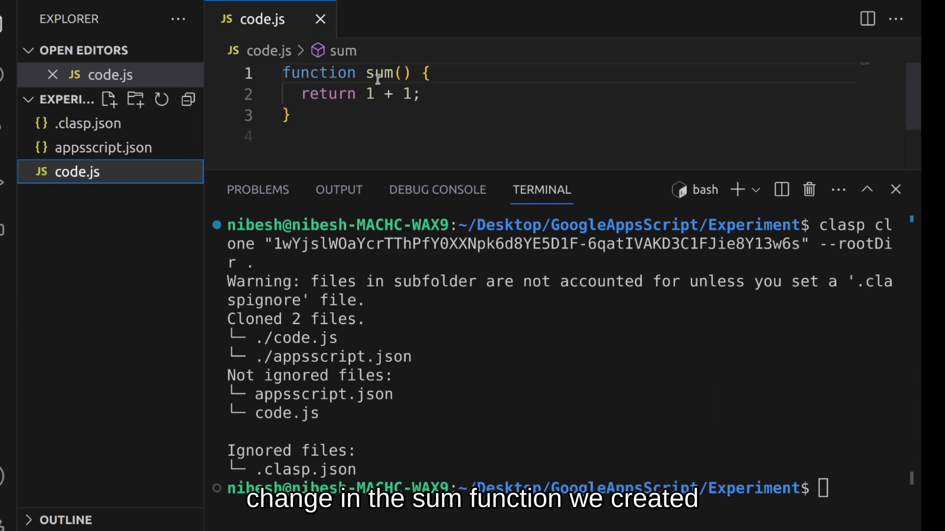
Make sum in code.js log and return 4 + 1, then enter a clasp push
type("4")
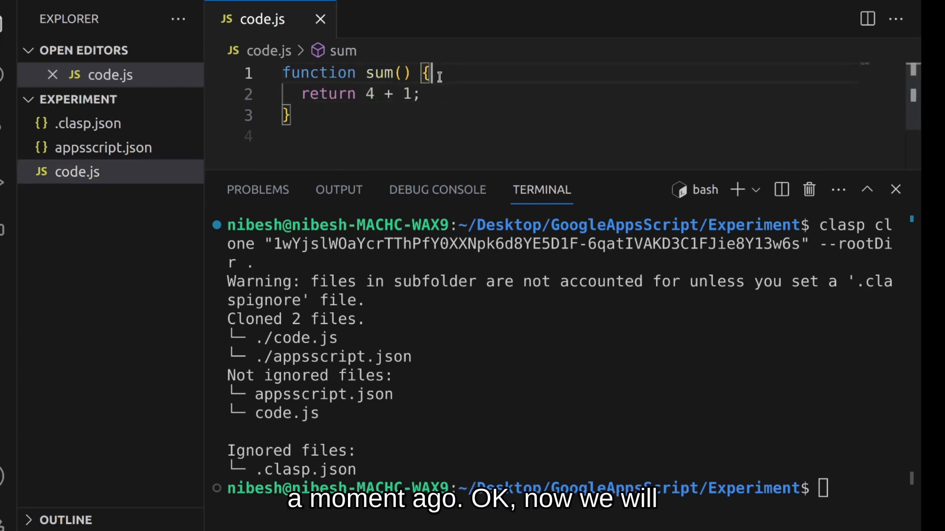
type("console.log(4 + 1);")
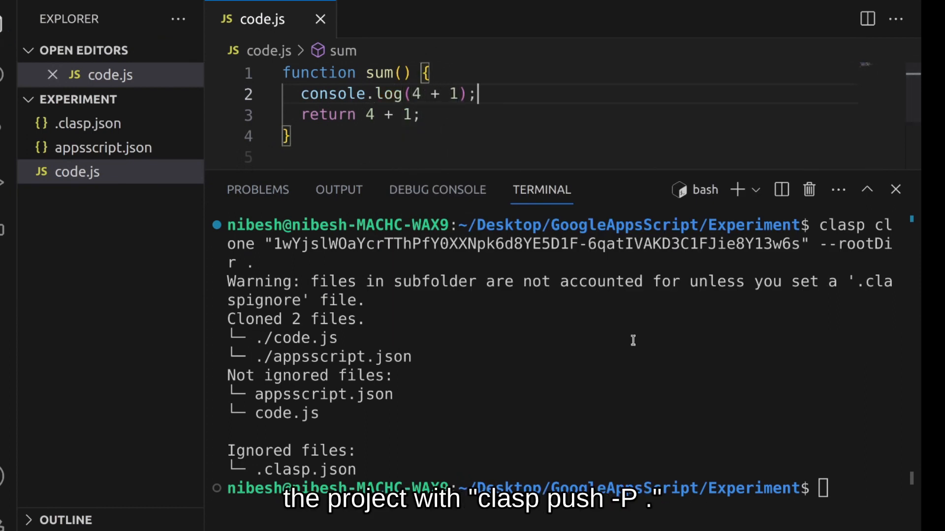
type("clasp u")
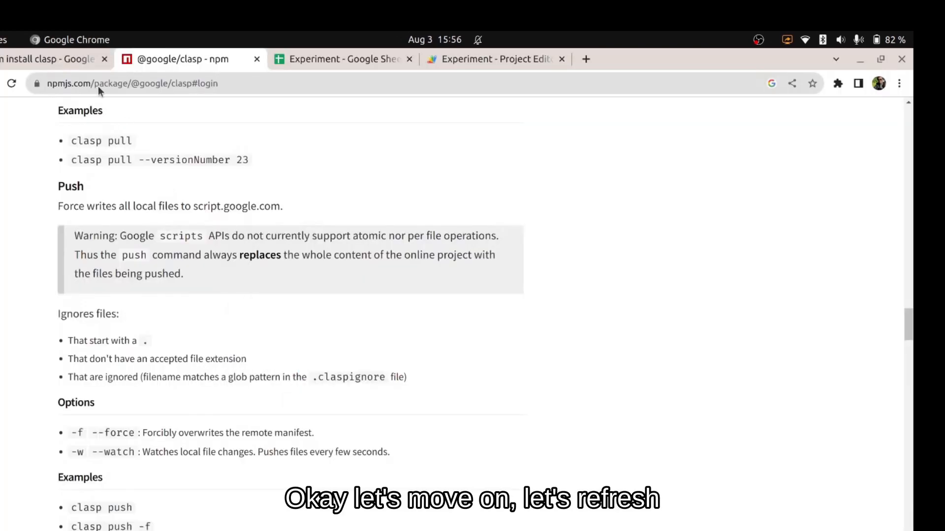
Confirm the updated sum code in Apps Script, then search the clasp docs for Status
left_click(493, 59)
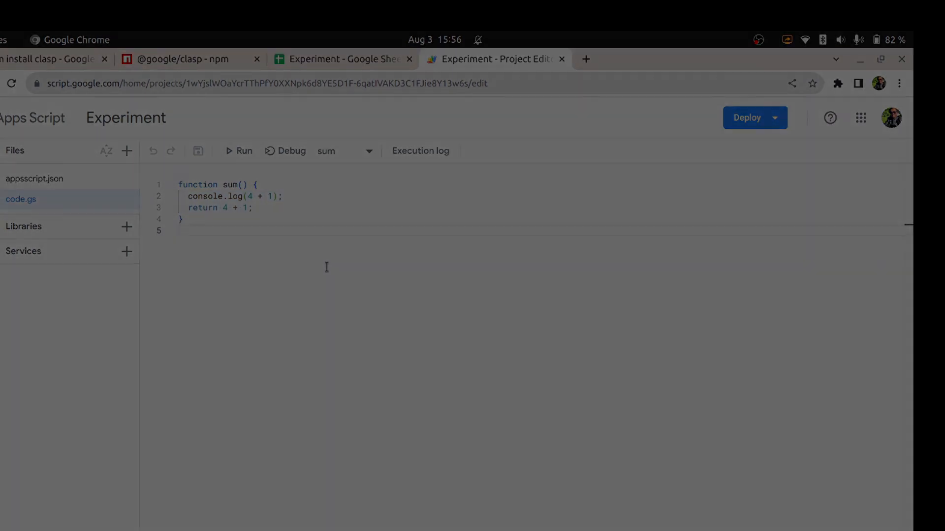
left_click(182, 59)
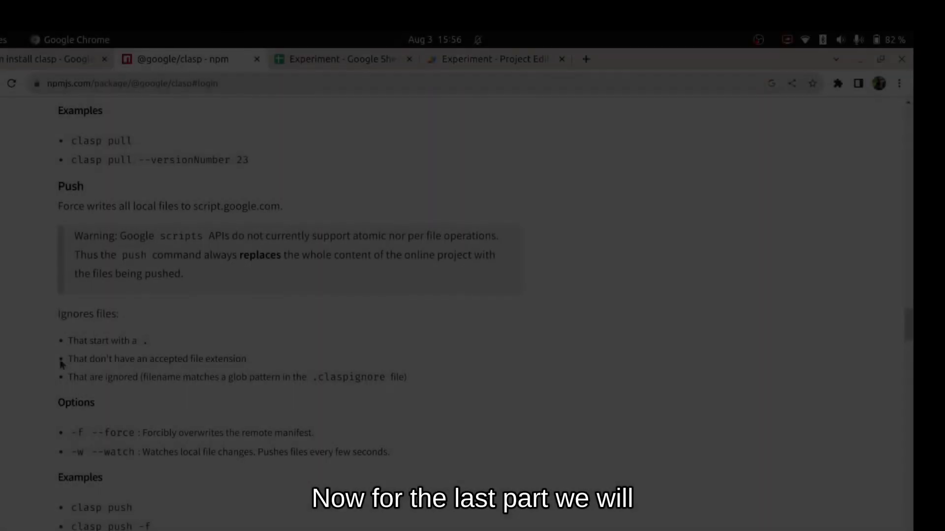
scroll("down", 3)
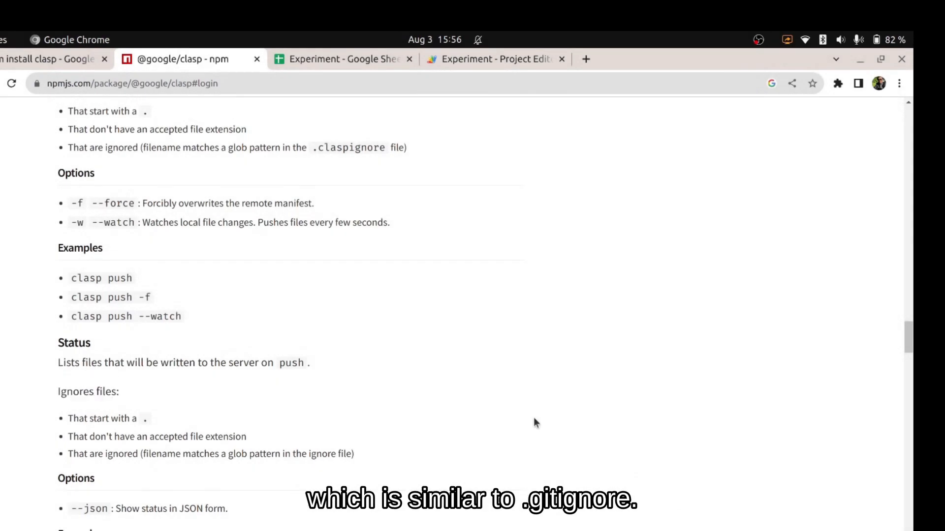
key("ctrl+f")
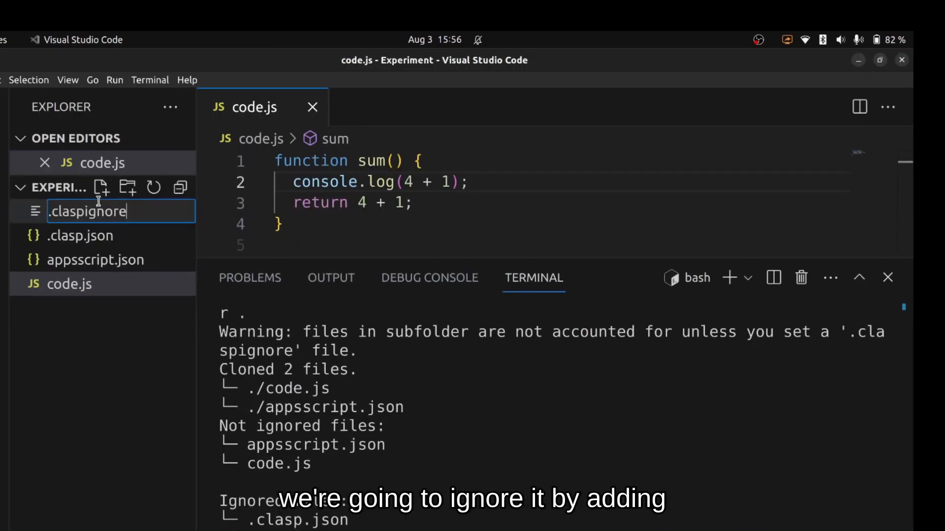
Add readme.md with an About intro and .claspignore, push, and reload Apps Script
type("readme.md")
type("This is tutorial video on how to")
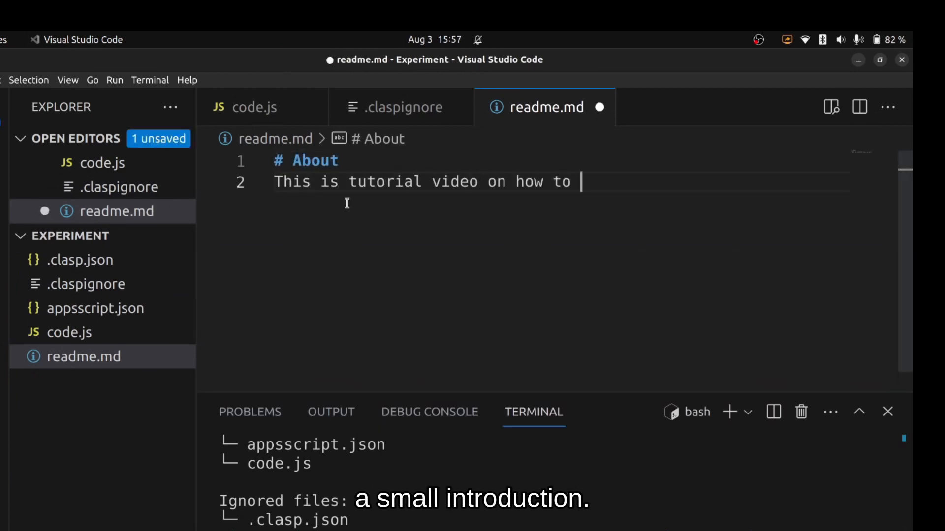
type("use clasp locally with VS Code.")
type("clasp push -P .")
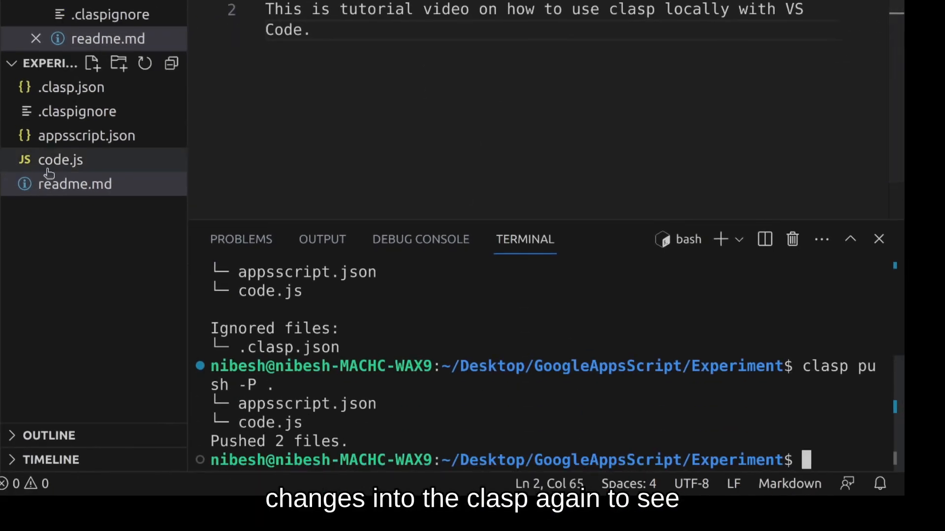
left_click(76, 111)
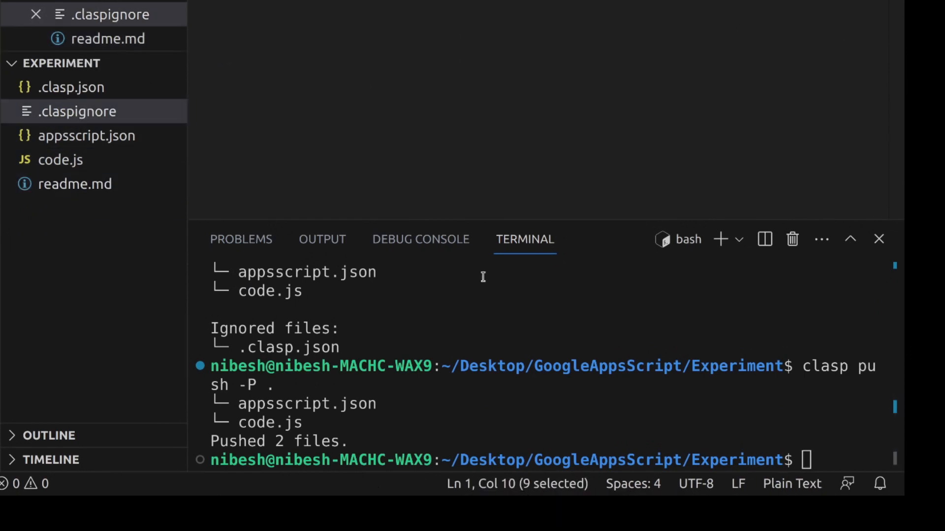
type("clasp")
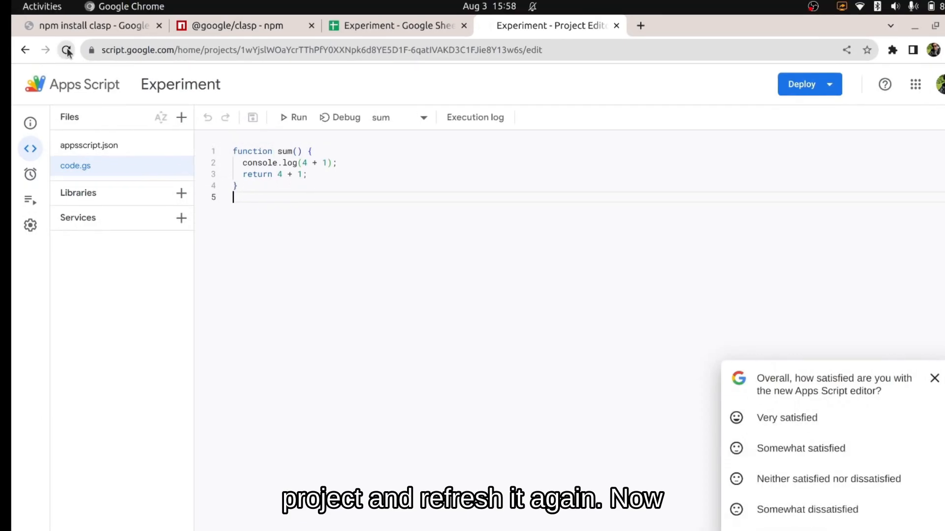
left_click(66, 49)
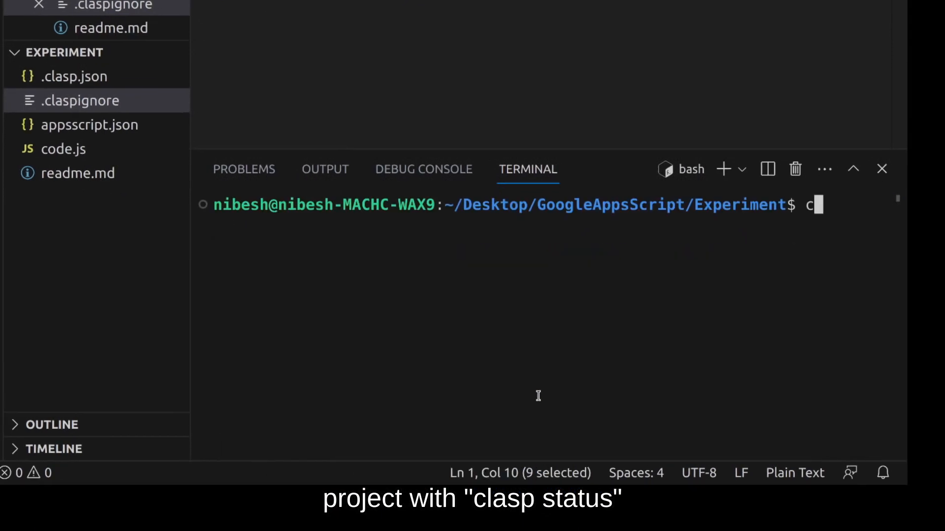
Enter clasp status in the cleared VS Code terminal
type("lasp status")
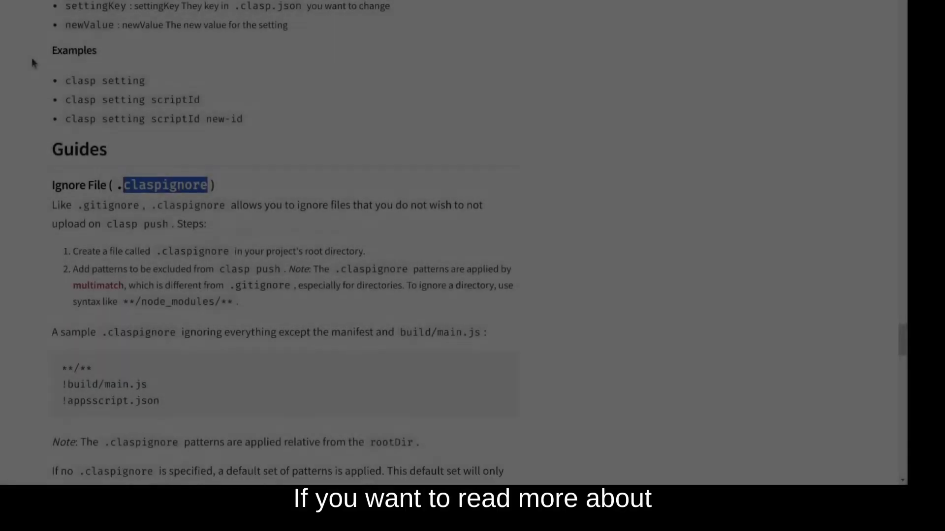
Scroll the clasp docs from the Ignore File guide down to Keywords
scroll("down", 3)
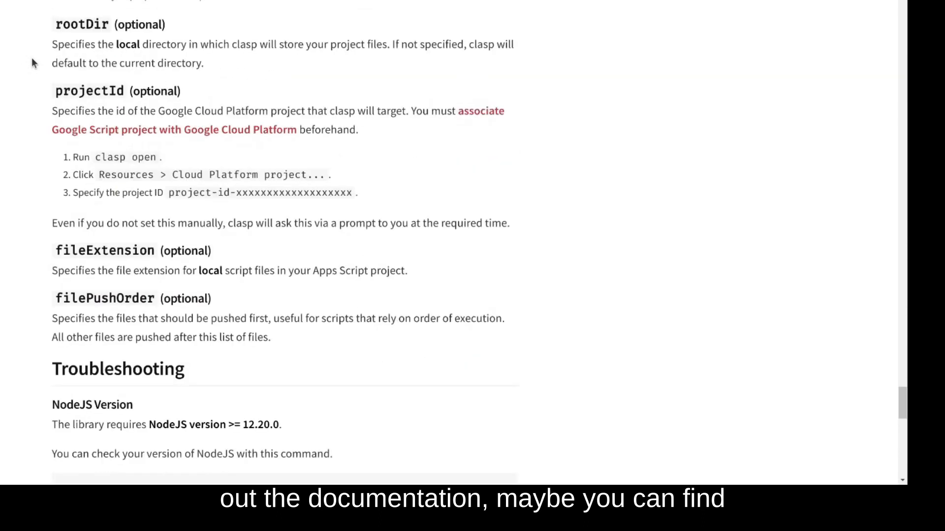
scroll("down", 3)
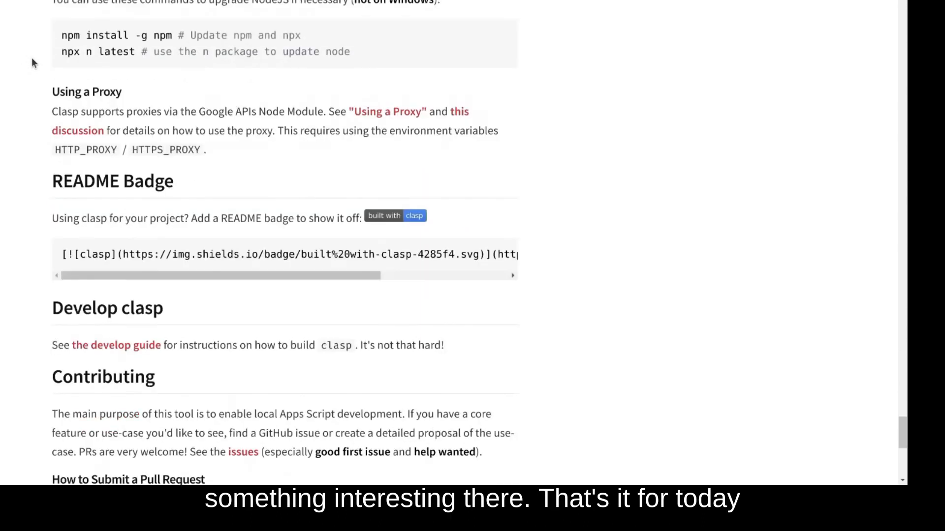
scroll("down", 3)
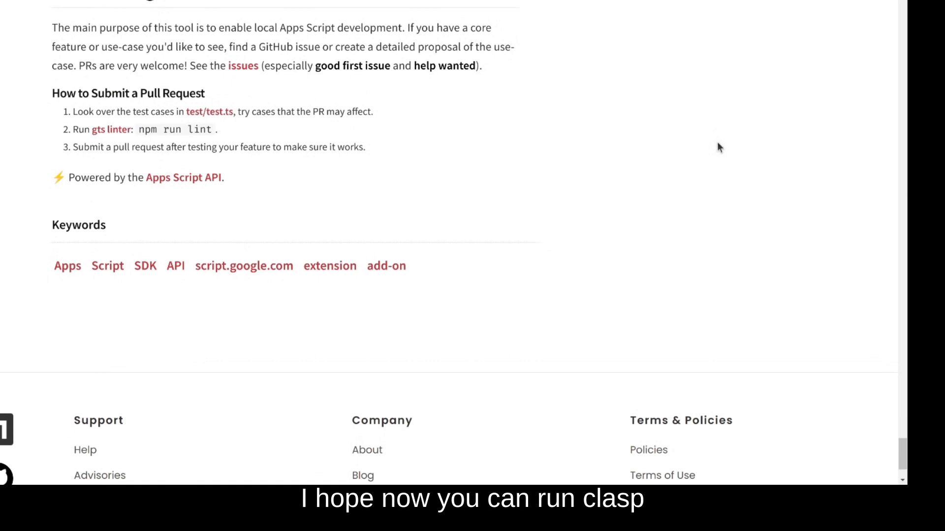
mouse_move(568, 143)
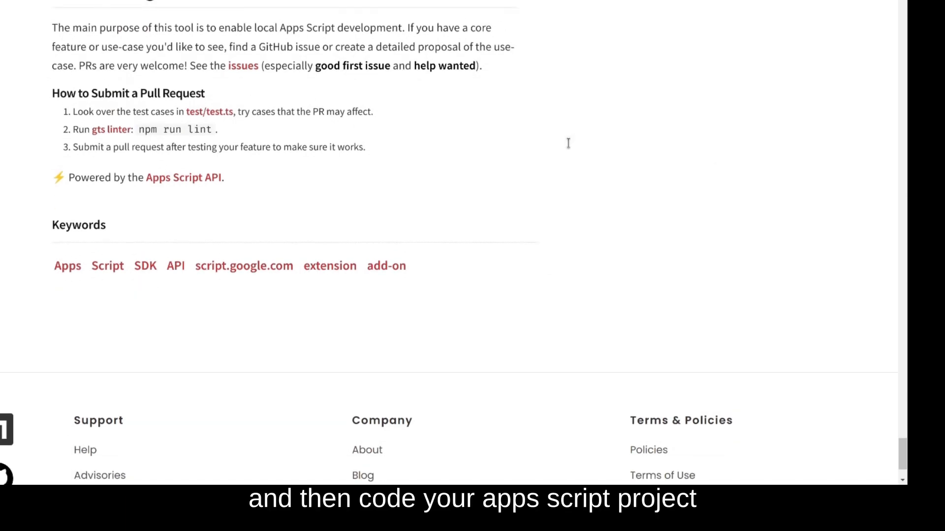